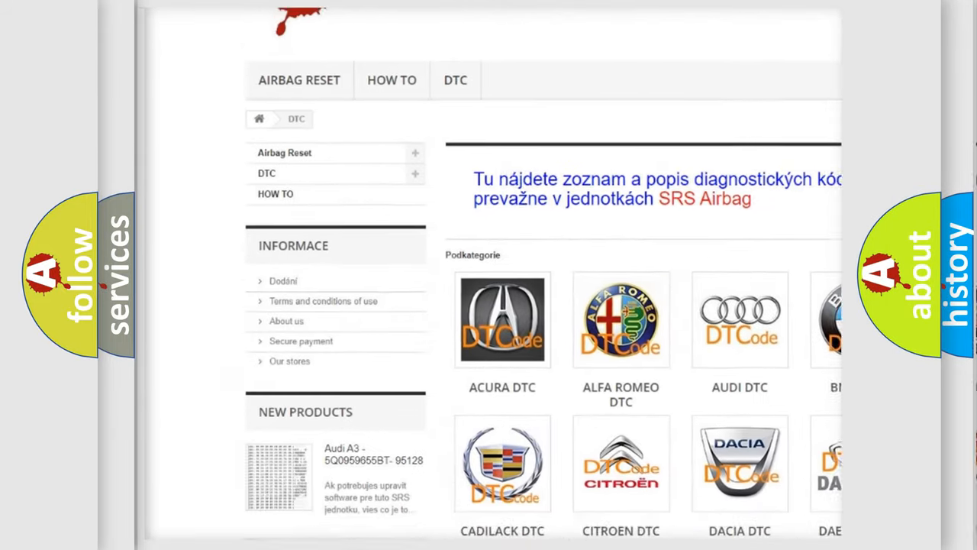
# Step: Scroll the DTC page past the car-brand tiles to the list of individual DTC code entries
pyautogui.scroll(-3)
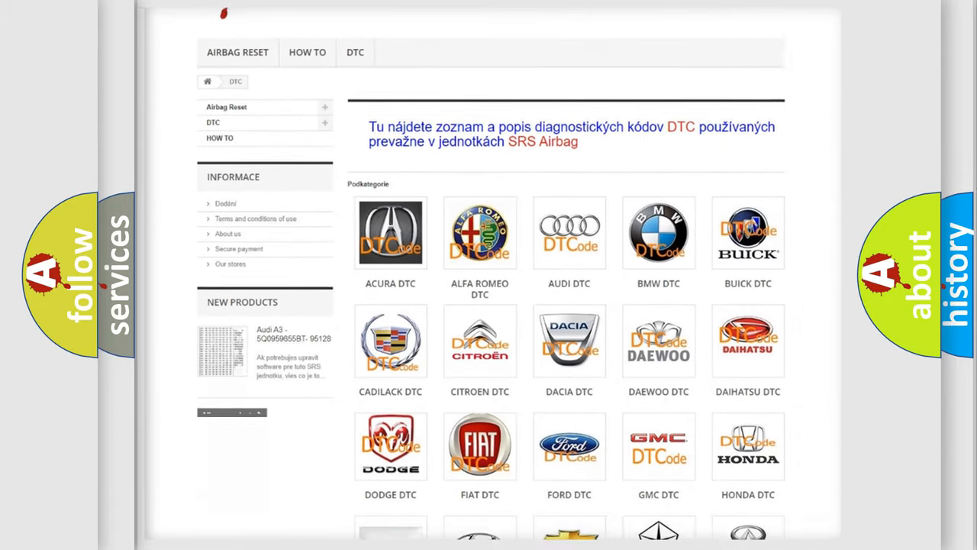
pyautogui.scroll(-3)
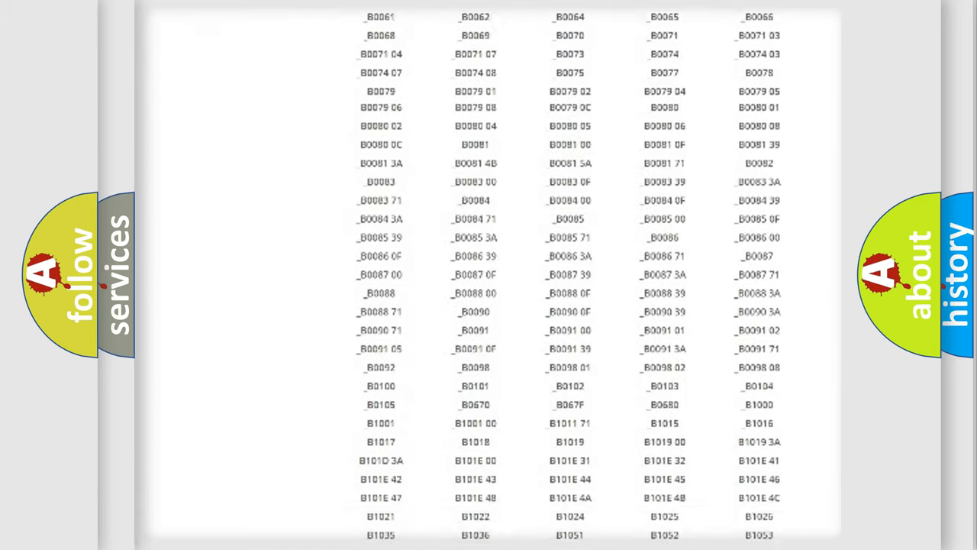
pyautogui.scroll(3)
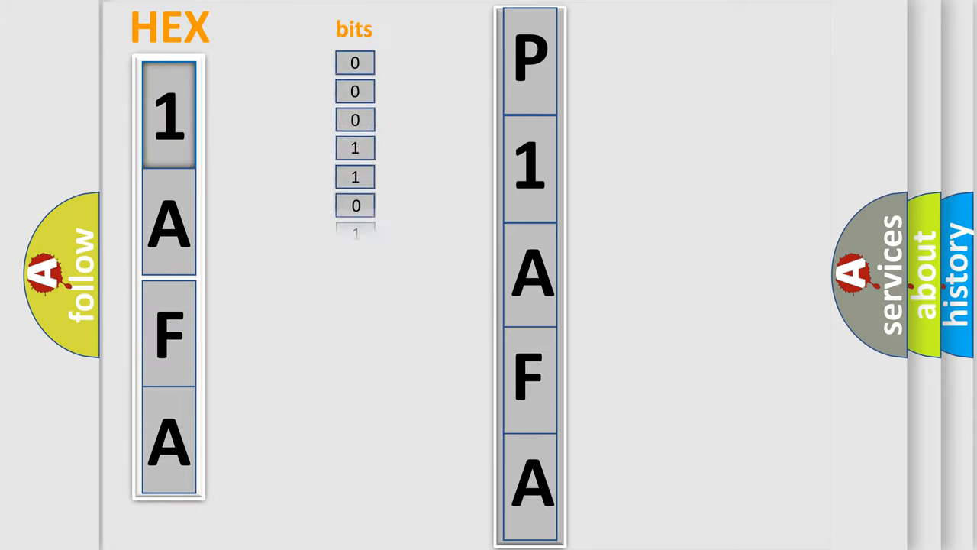
pyautogui.click(168, 171)
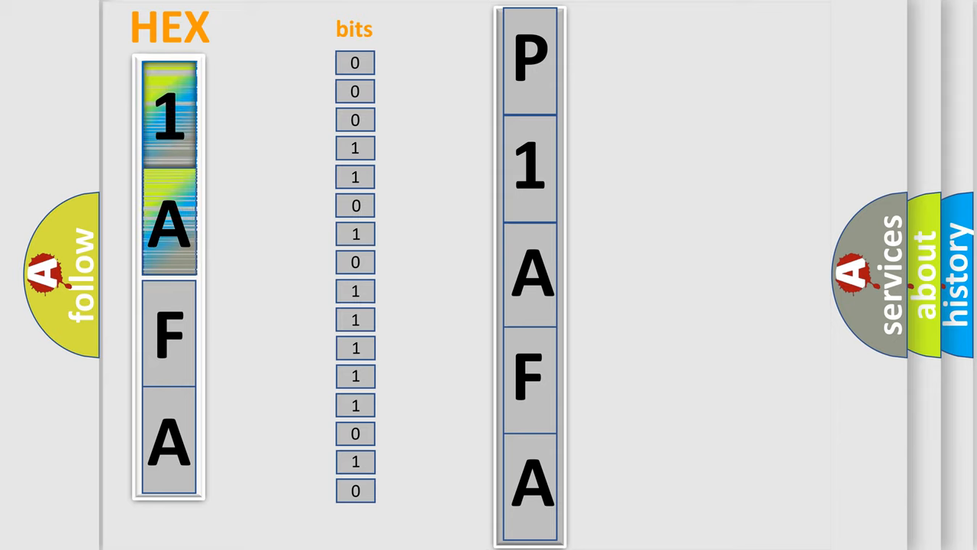